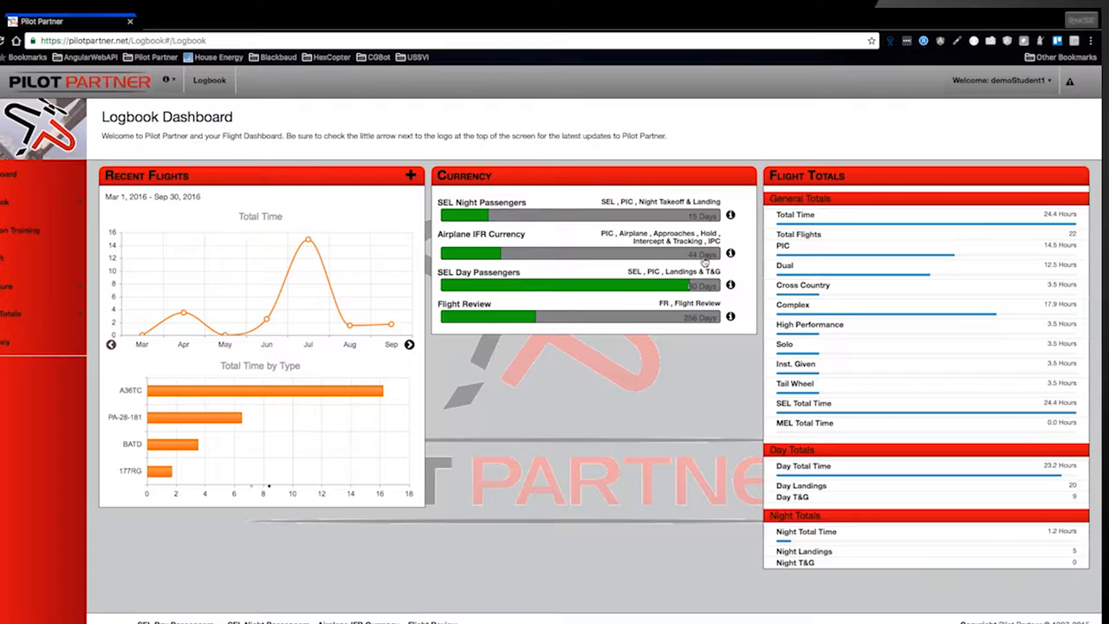
pyautogui.moveTo(718, 273)
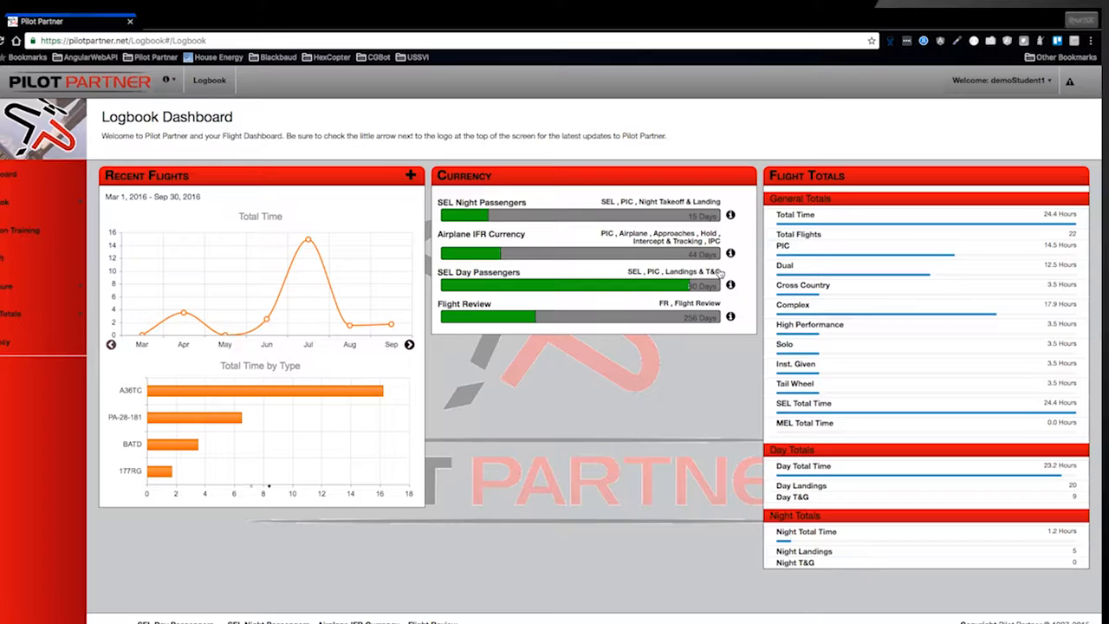
# - Check the SEL Night Passengers currency details, then open Logbook's View All flights list
pyautogui.click(730, 214)
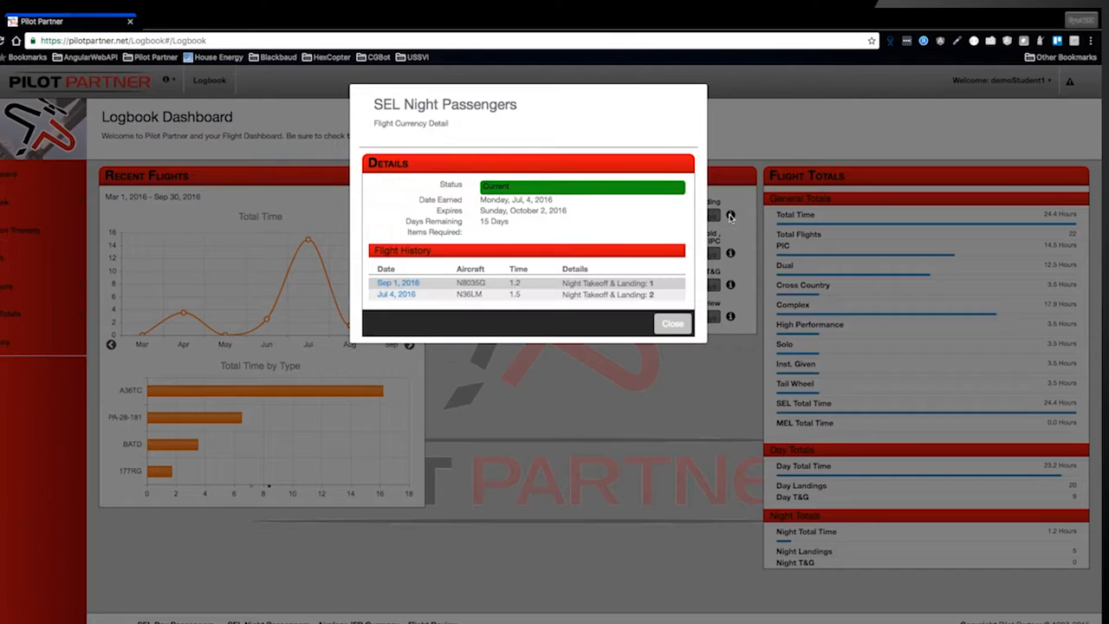
pyautogui.click(672, 323)
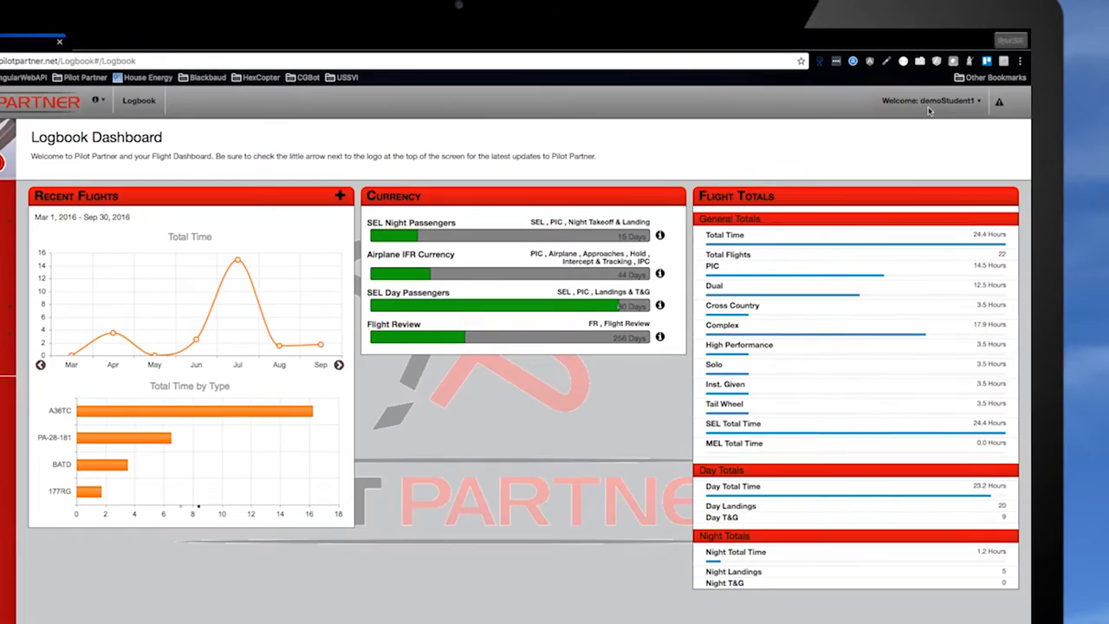
pyautogui.click(930, 101)
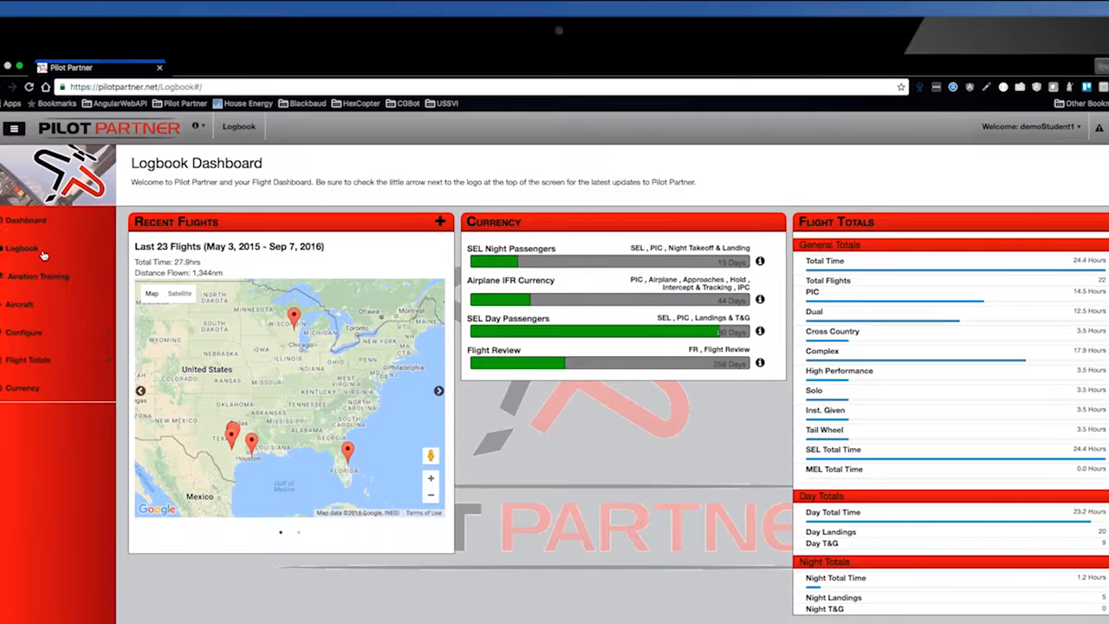
pyautogui.click(22, 248)
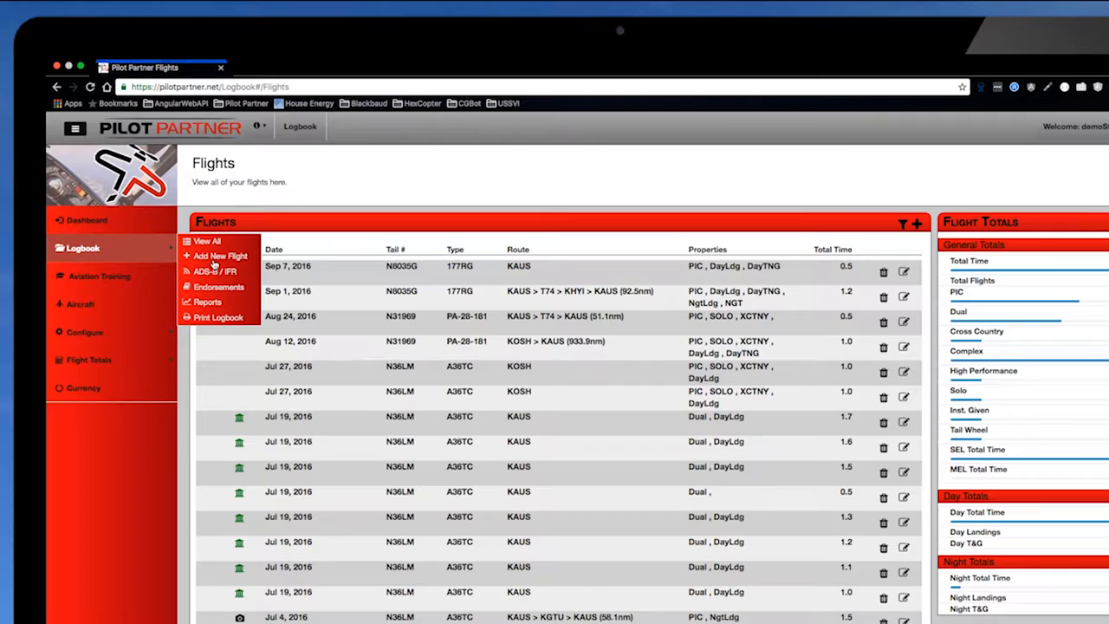
# - Open Logbook Reports and view the PPL License Progress report
pyautogui.click(208, 301)
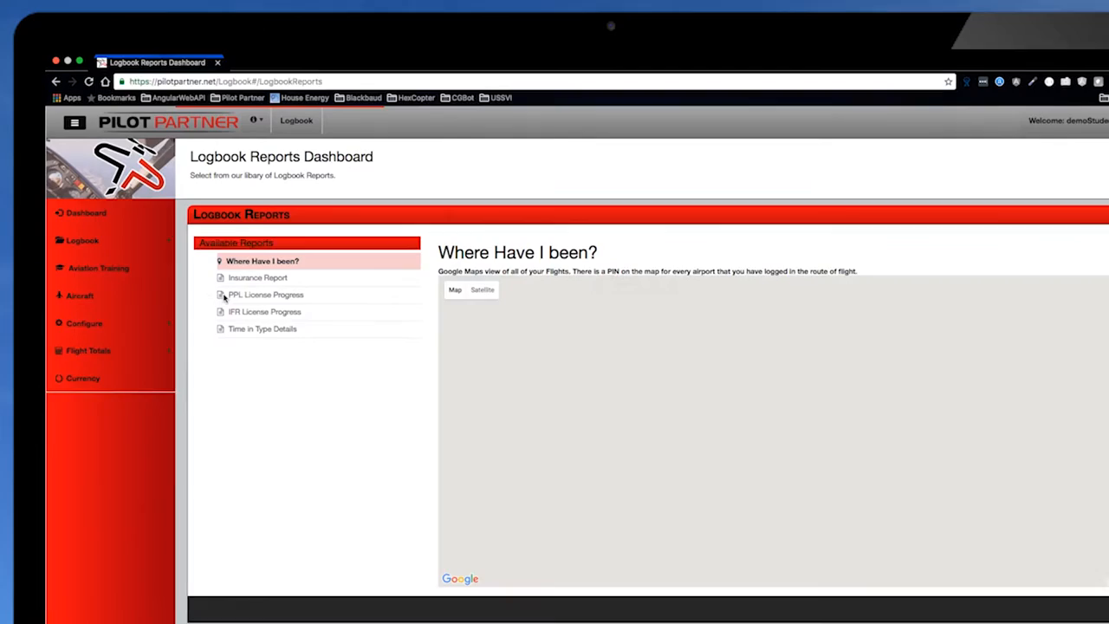
pyautogui.click(257, 277)
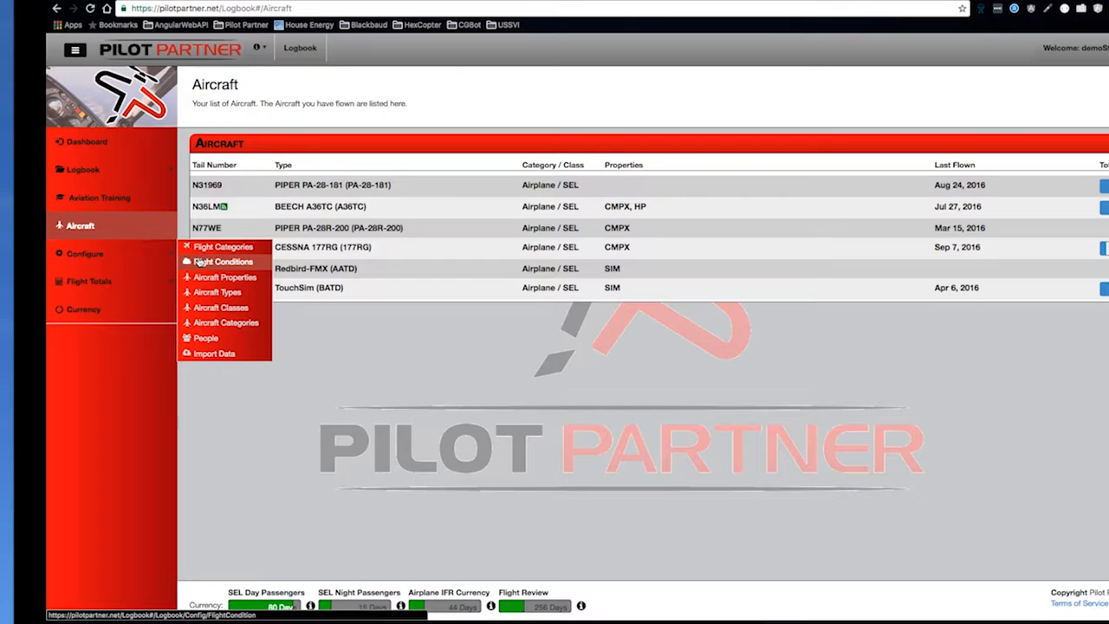
pyautogui.moveTo(226, 323)
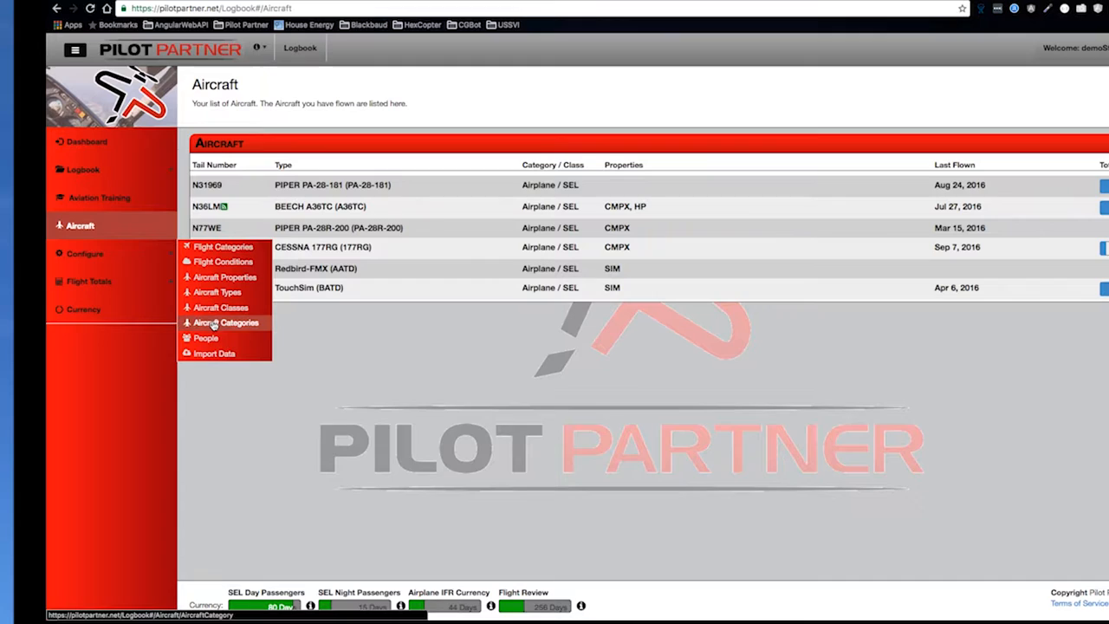
# - Review the People list of instructors and passengers, then switch to the CFI Dashboard
pyautogui.click(206, 338)
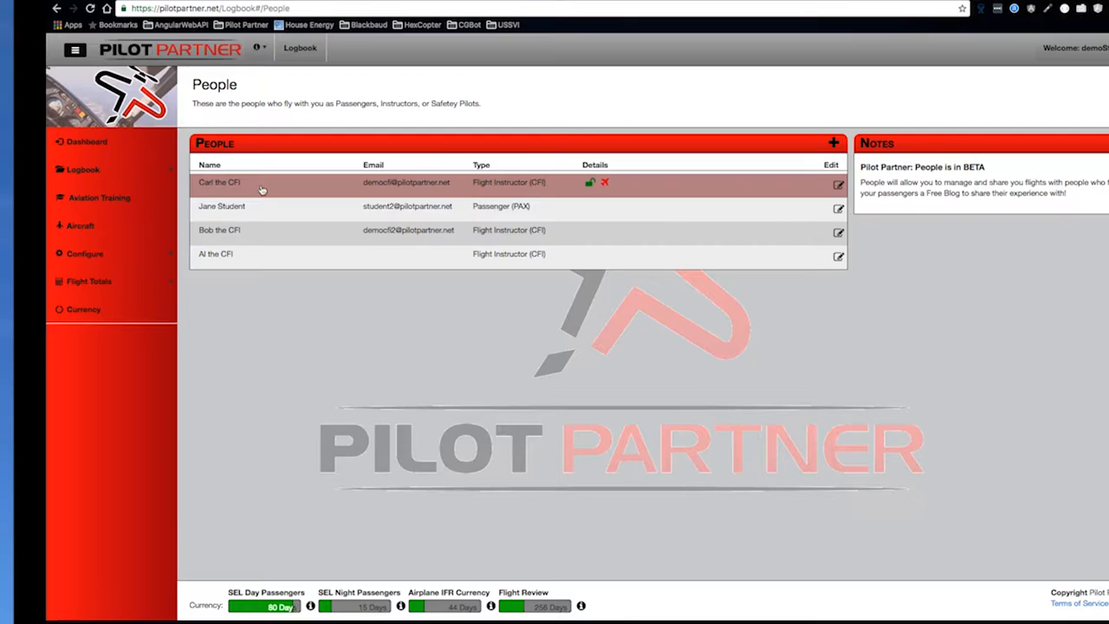
pyautogui.click(84, 253)
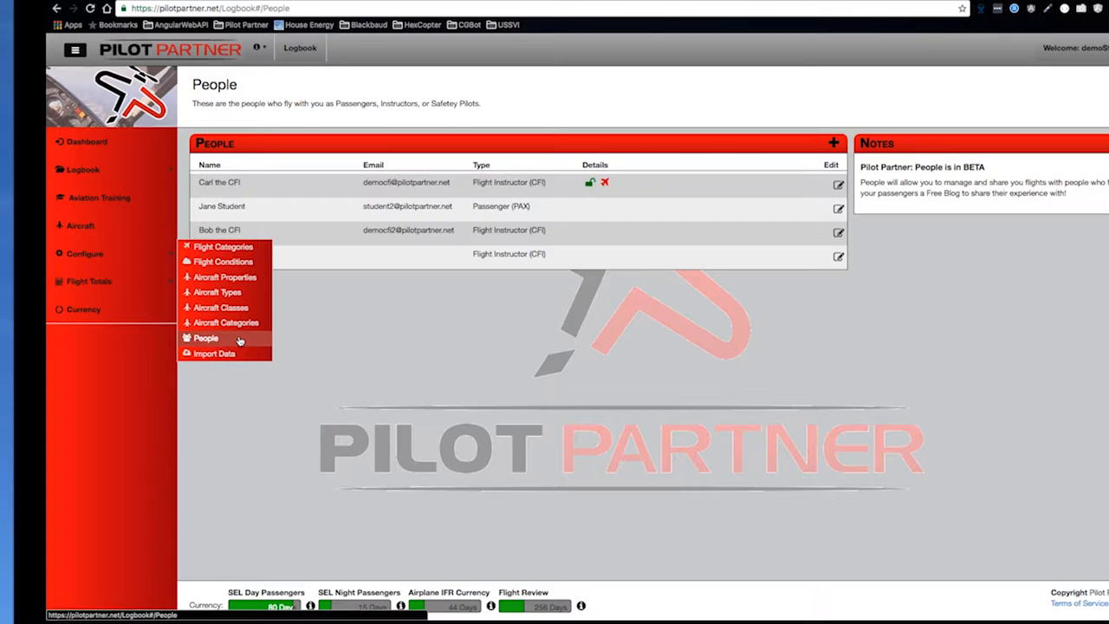
pyautogui.click(214, 353)
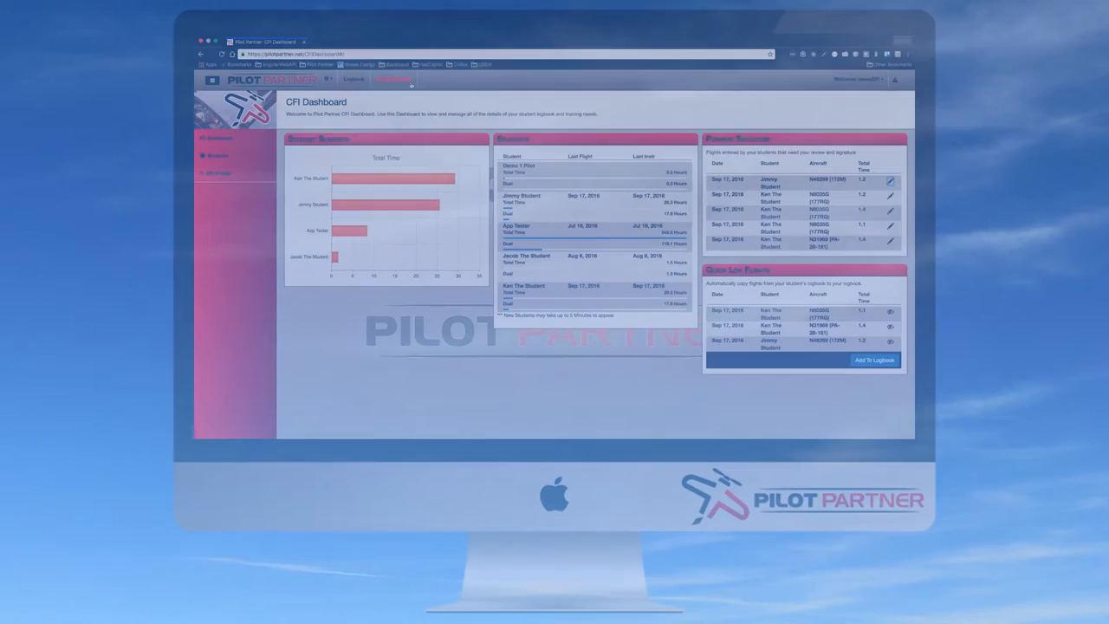
pyautogui.click(890, 180)
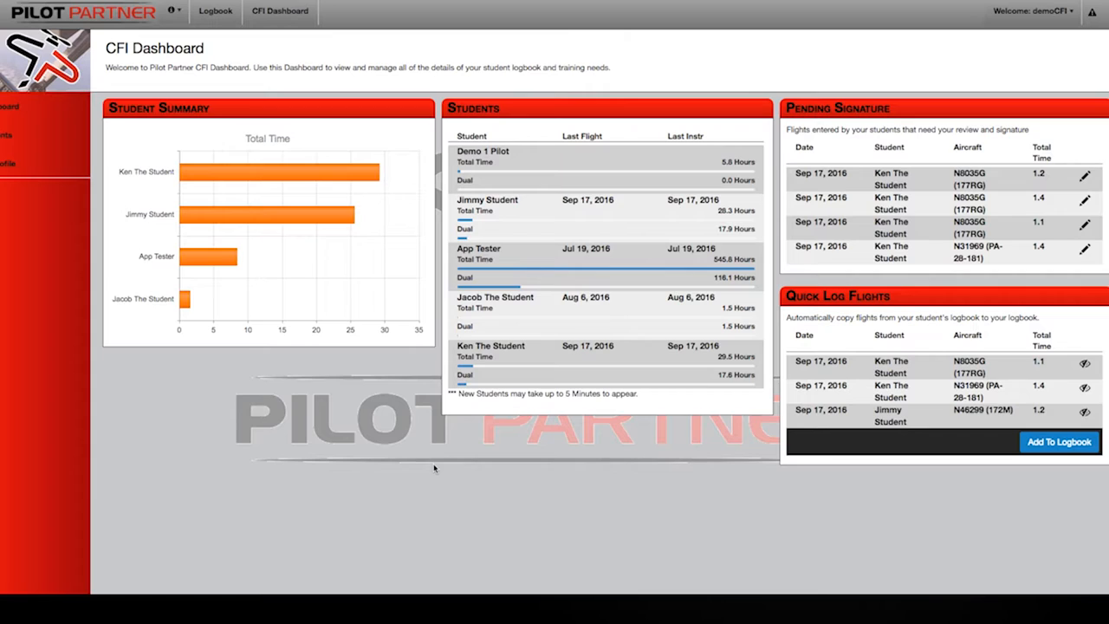
pyautogui.click(487, 199)
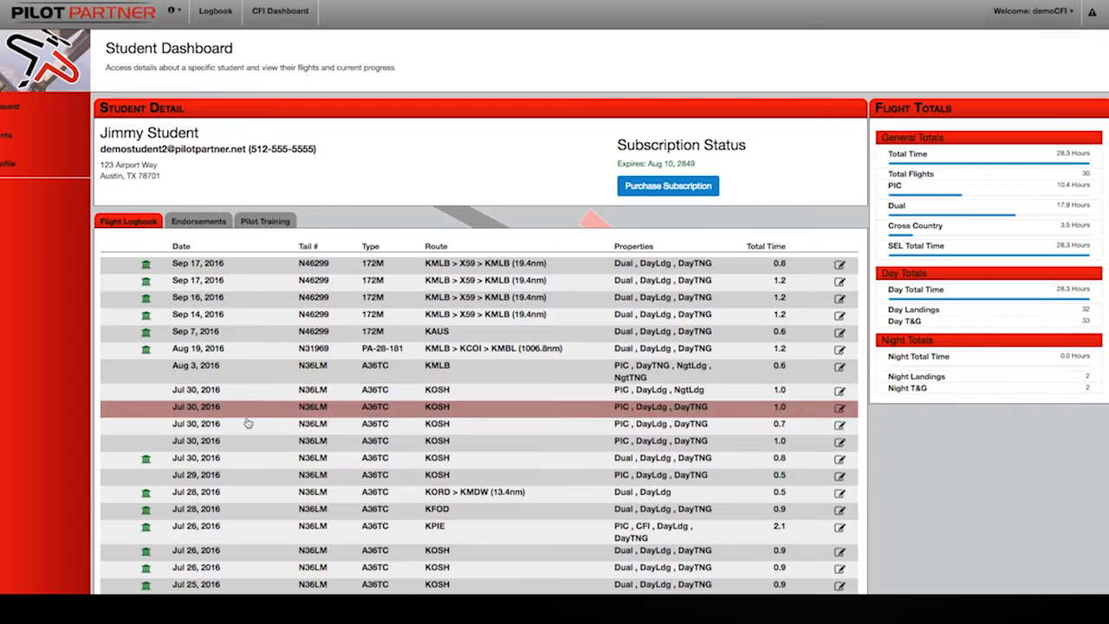
pyautogui.click(264, 221)
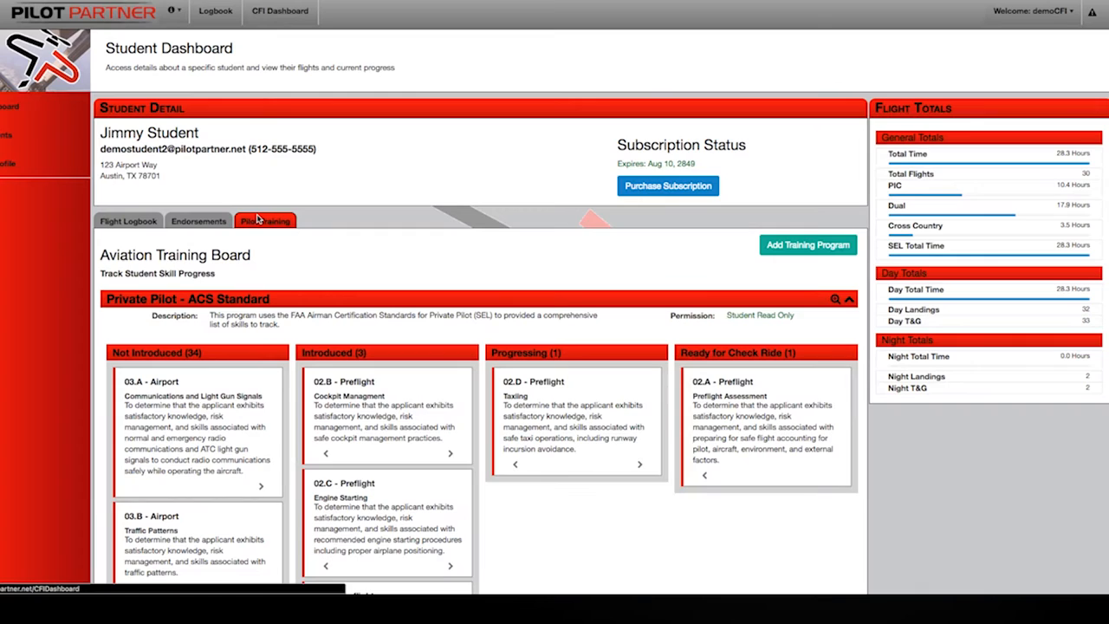
pyautogui.click(279, 11)
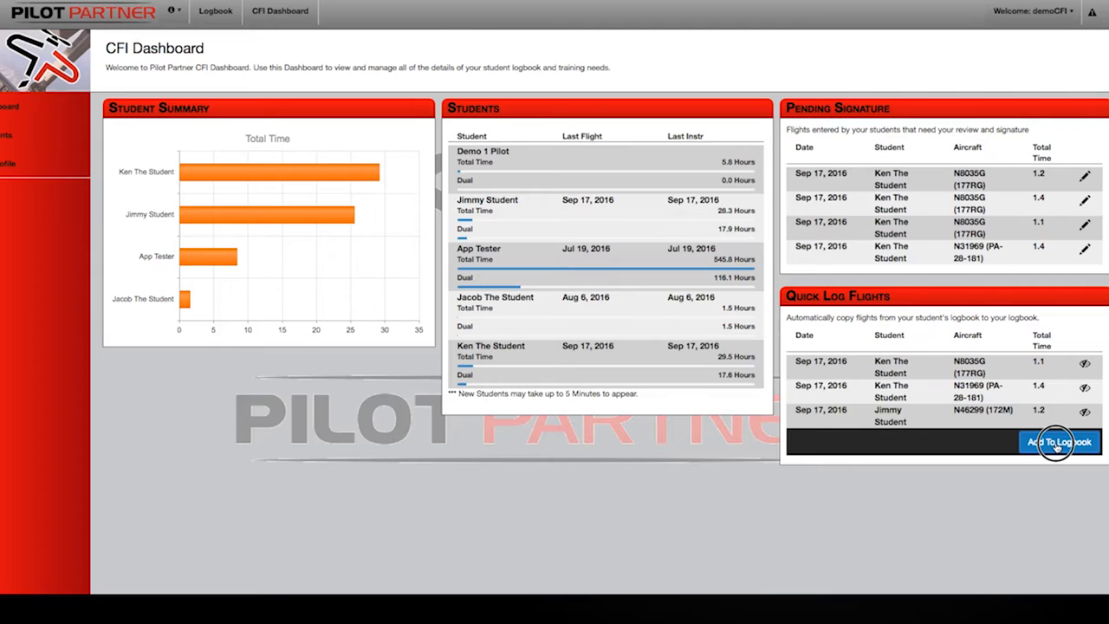
# - Add the students' Quick Log flights to your own logbook
pyautogui.click(1059, 442)
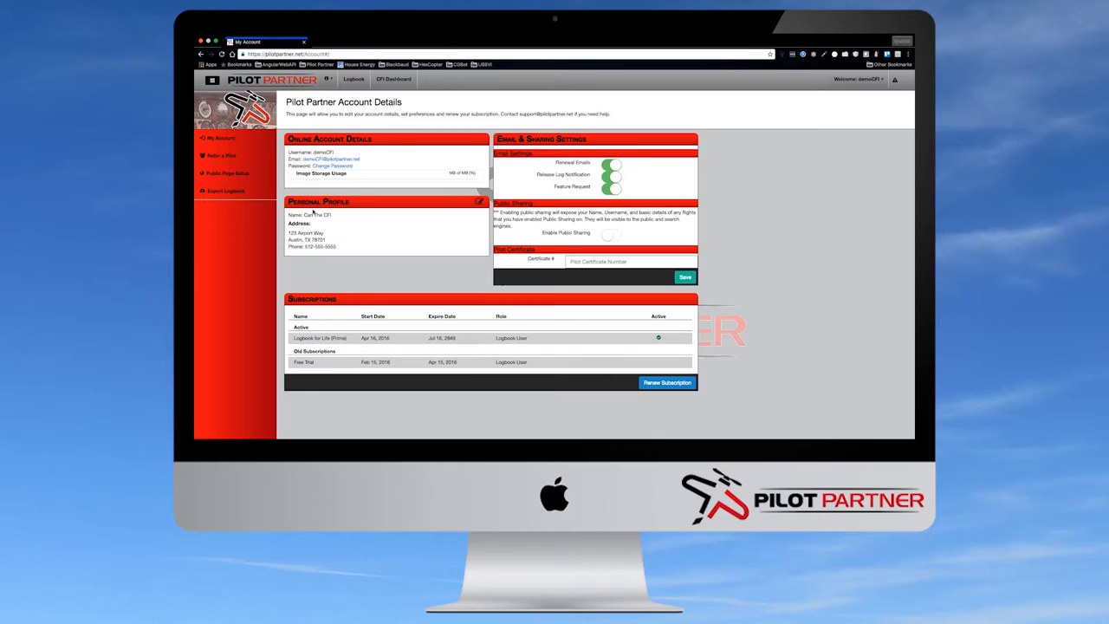
# - Go to the Export Flight Logbook page from the side menu
pyautogui.click(225, 190)
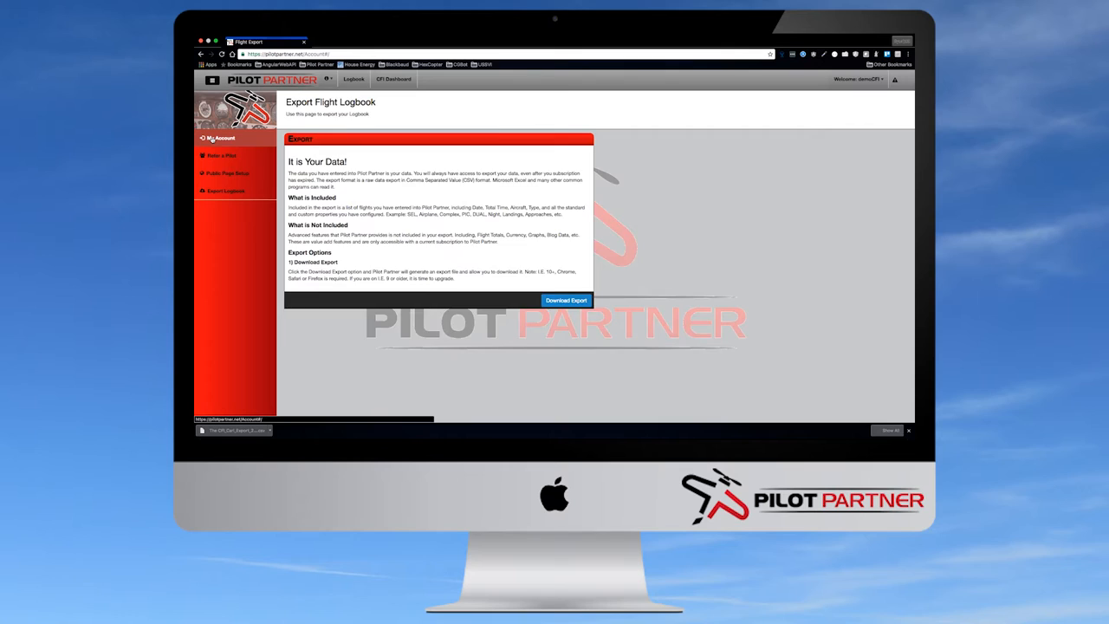
# - Return to My Account and start a subscription renewal to see purchase options
pyautogui.click(222, 138)
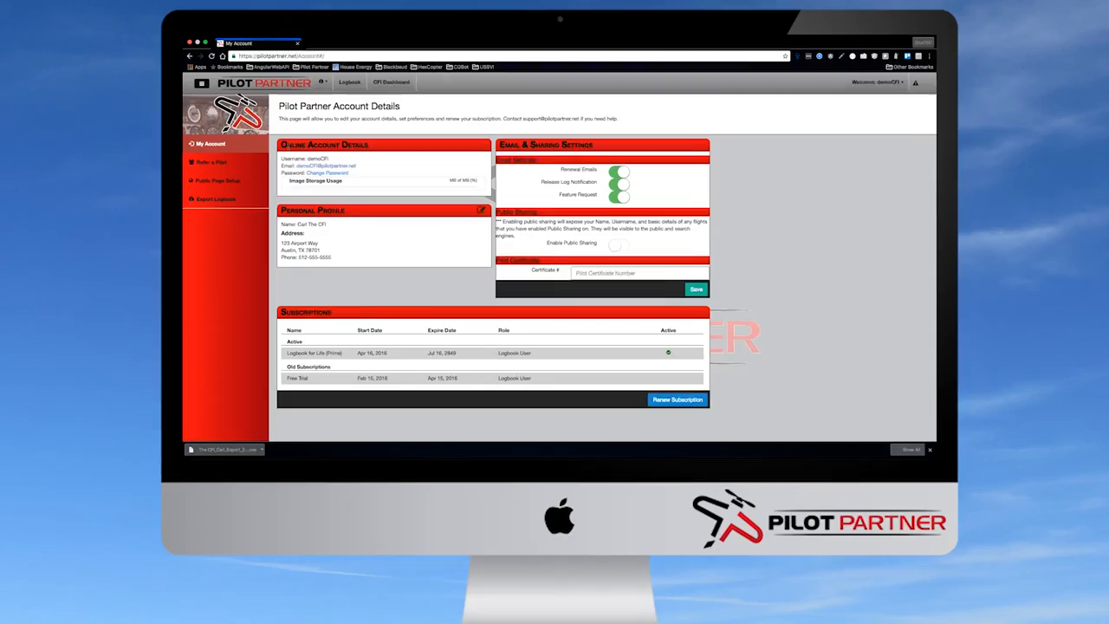
pyautogui.click(678, 399)
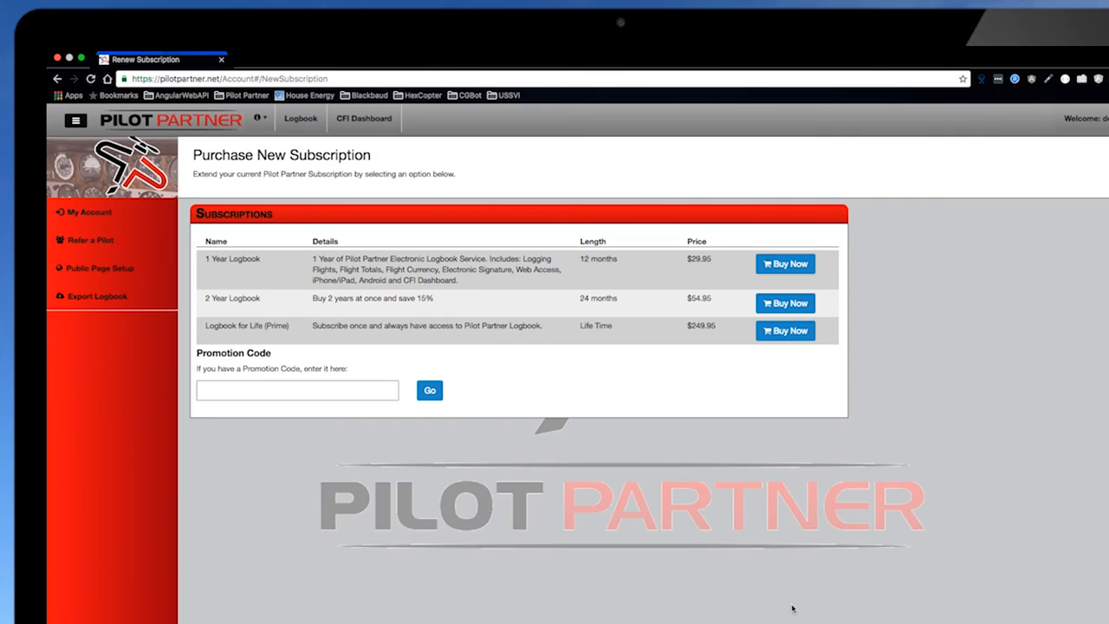
pyautogui.moveTo(810, 504)
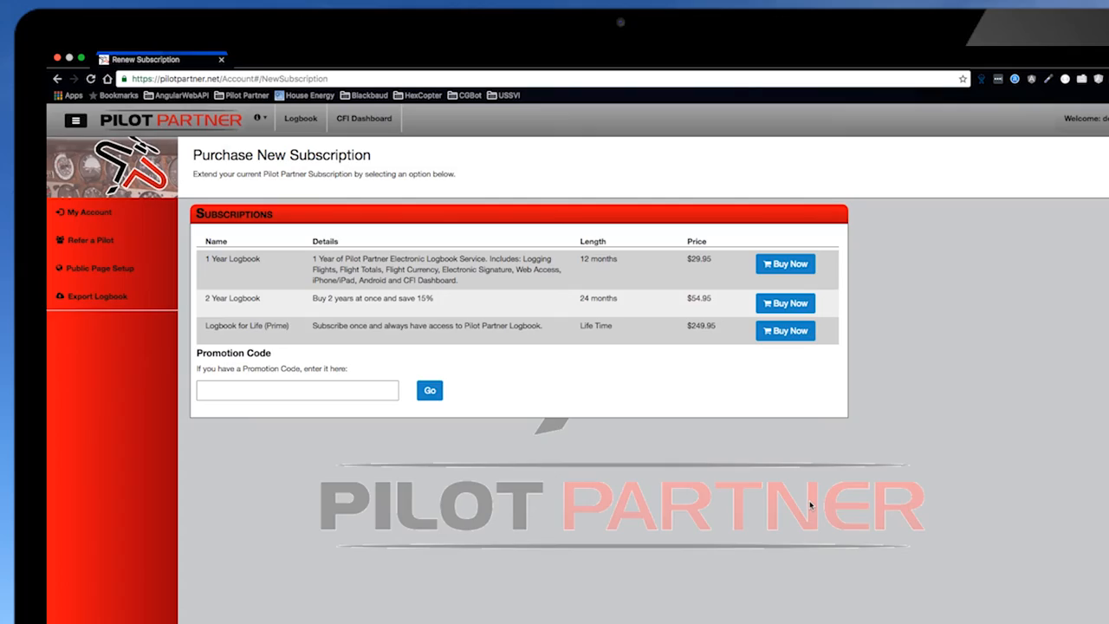